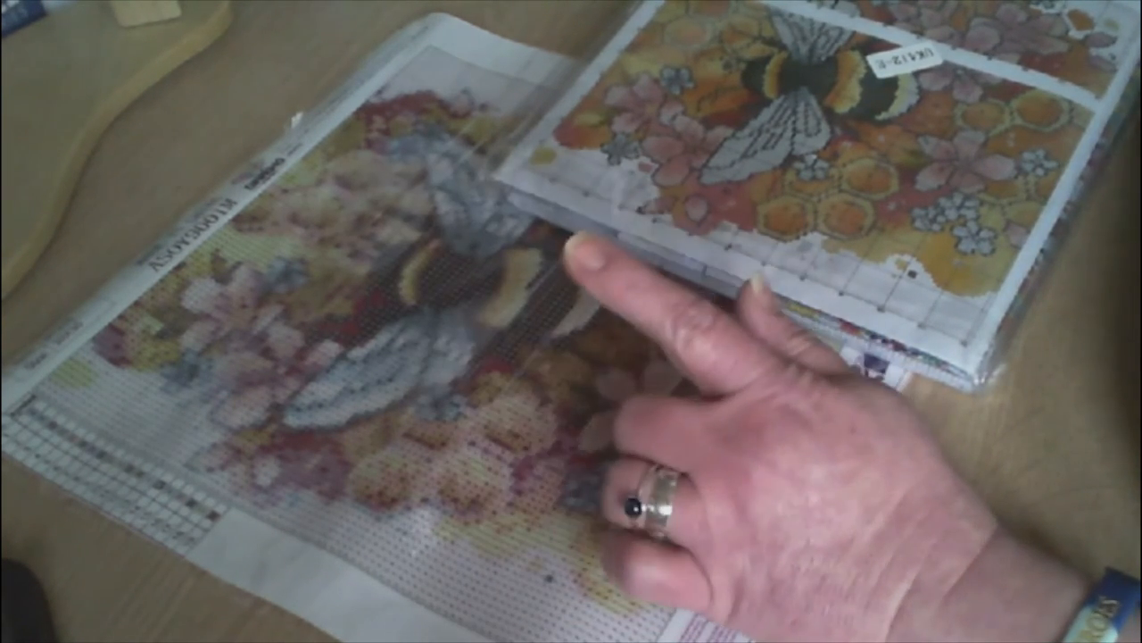
pyautogui.moveTo(714, 401)
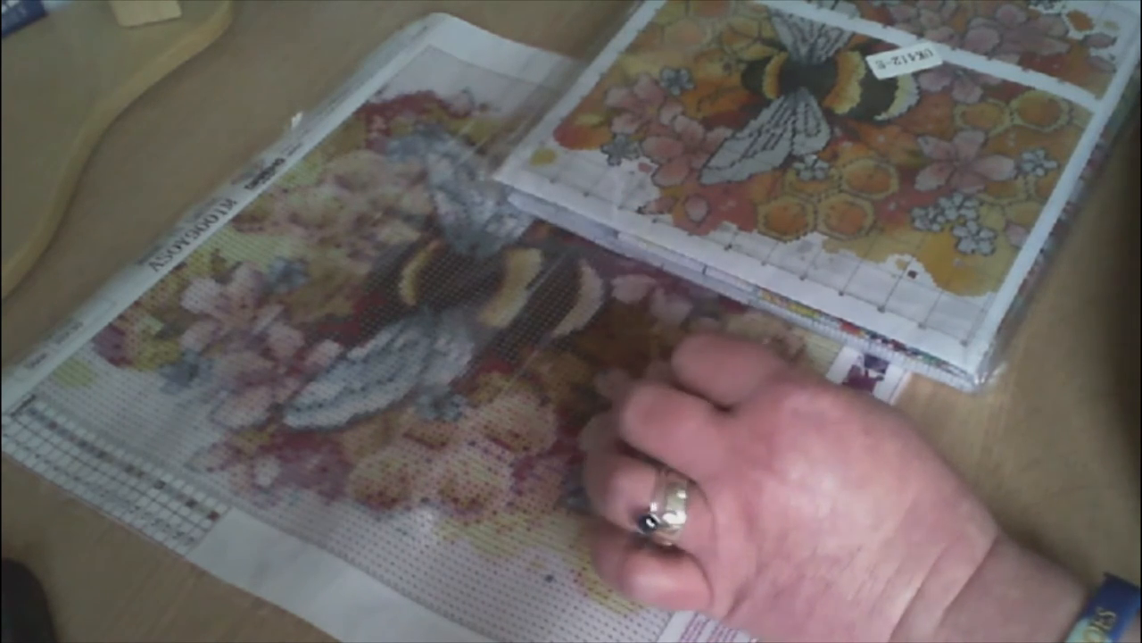